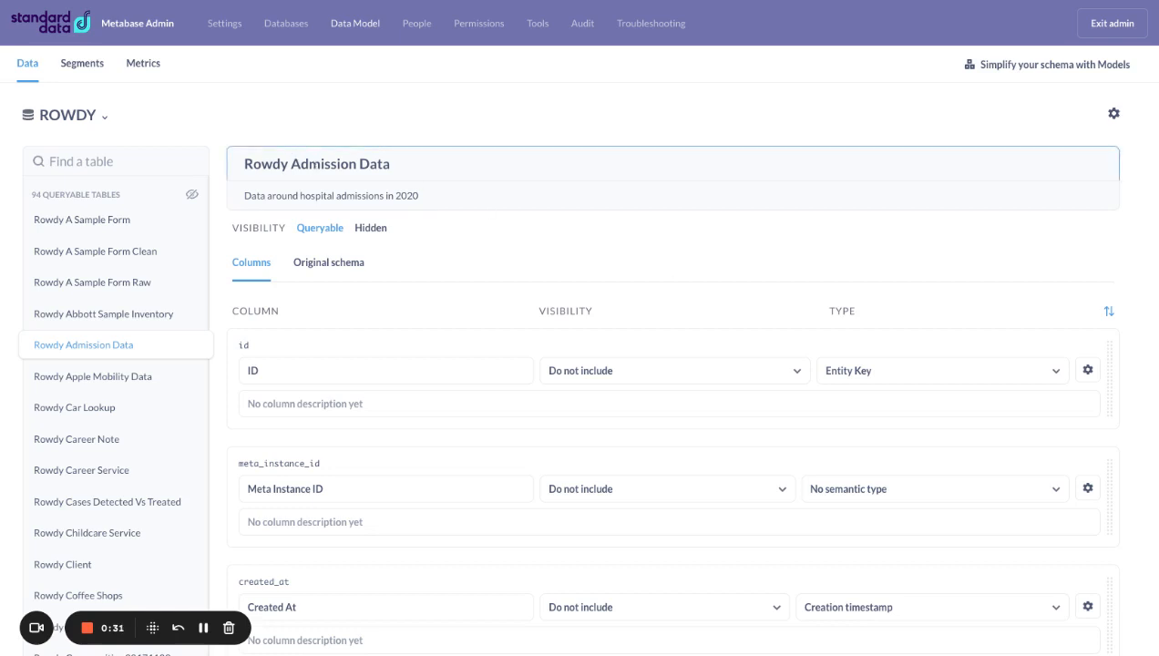
Rename the 'Rowdy Admission Data' table to 'Admission Data' in the Data Model
left_click(668, 405)
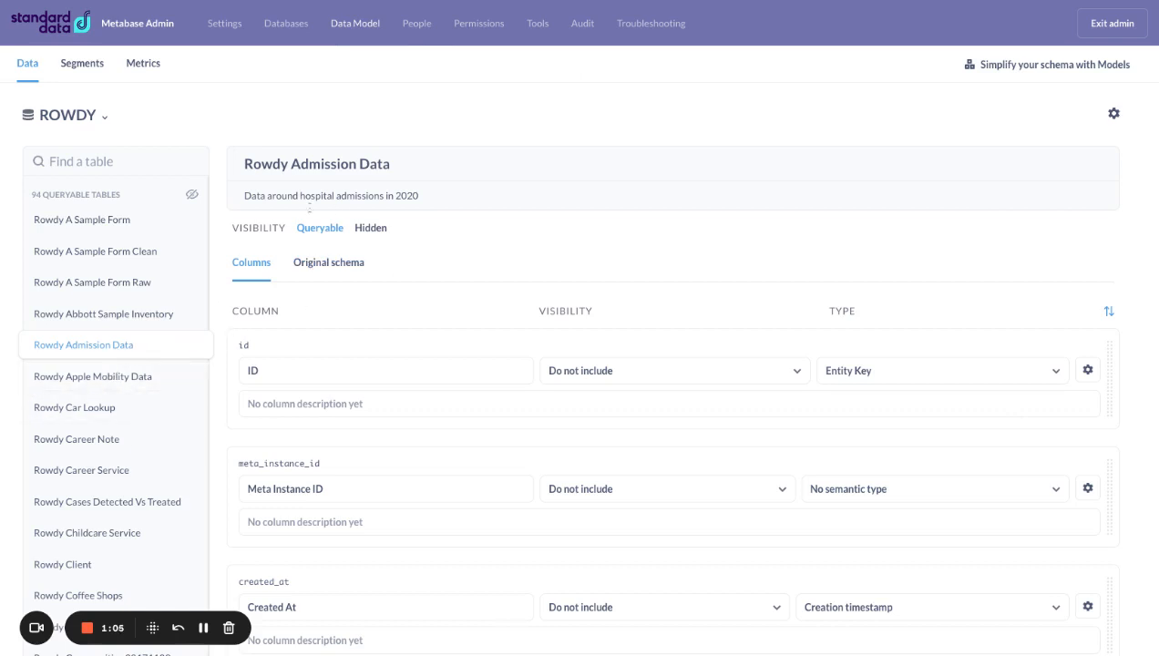
left_click(357, 195)
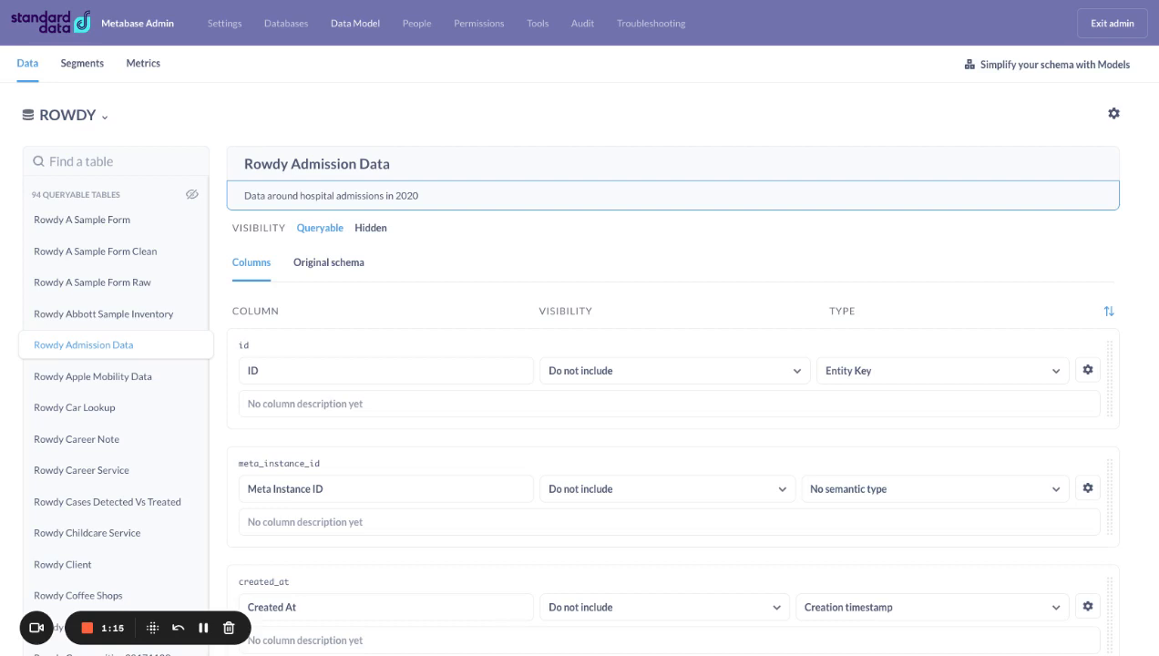
left_click(317, 164)
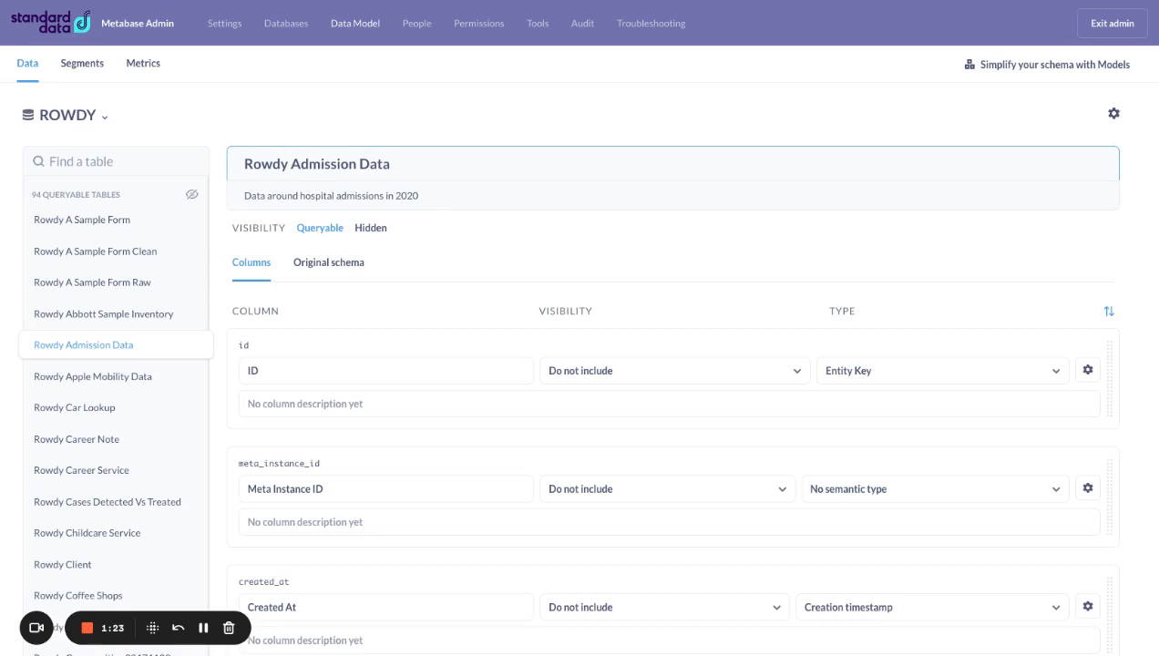
left_click(317, 164)
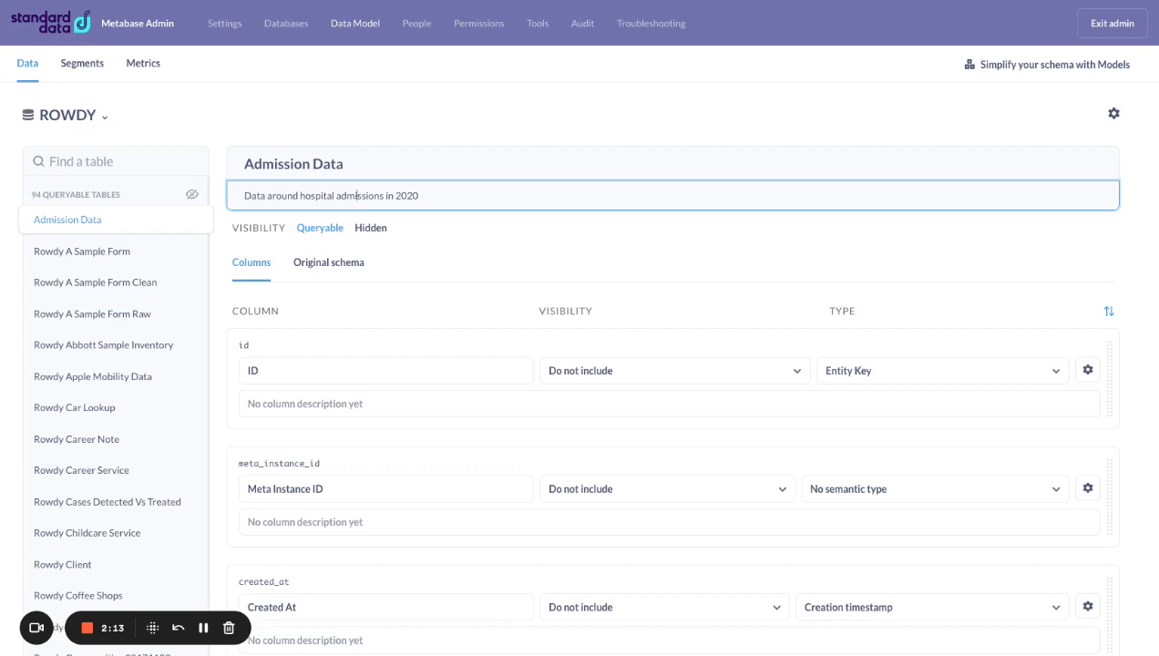
scroll("down", 3)
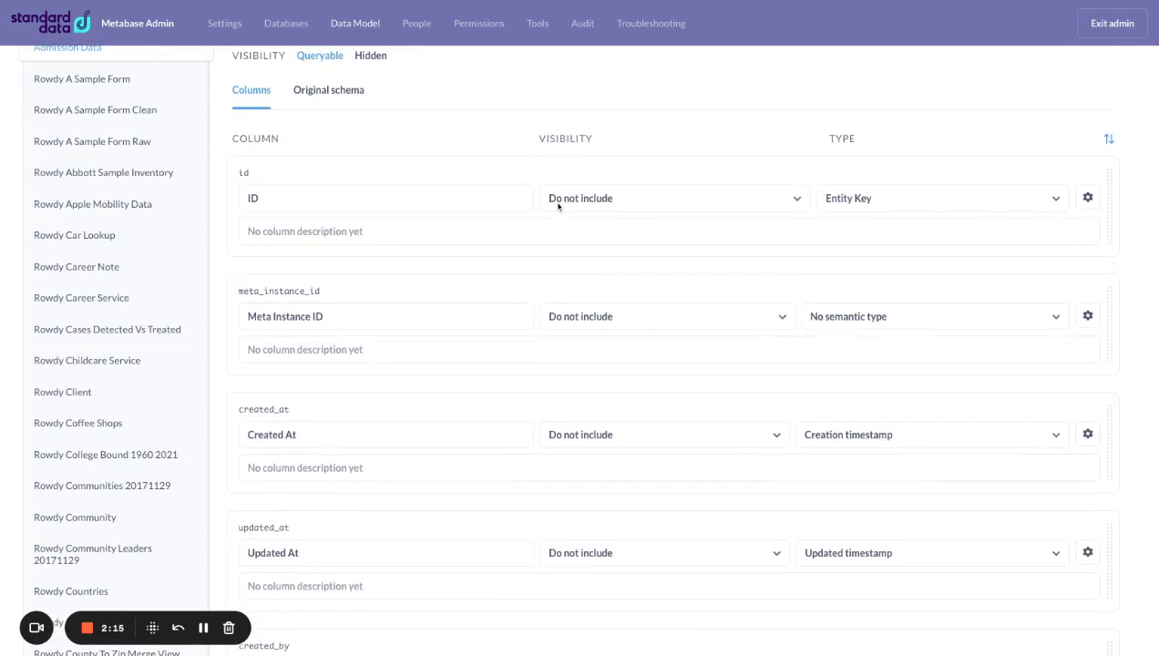
mouse_move(770, 269)
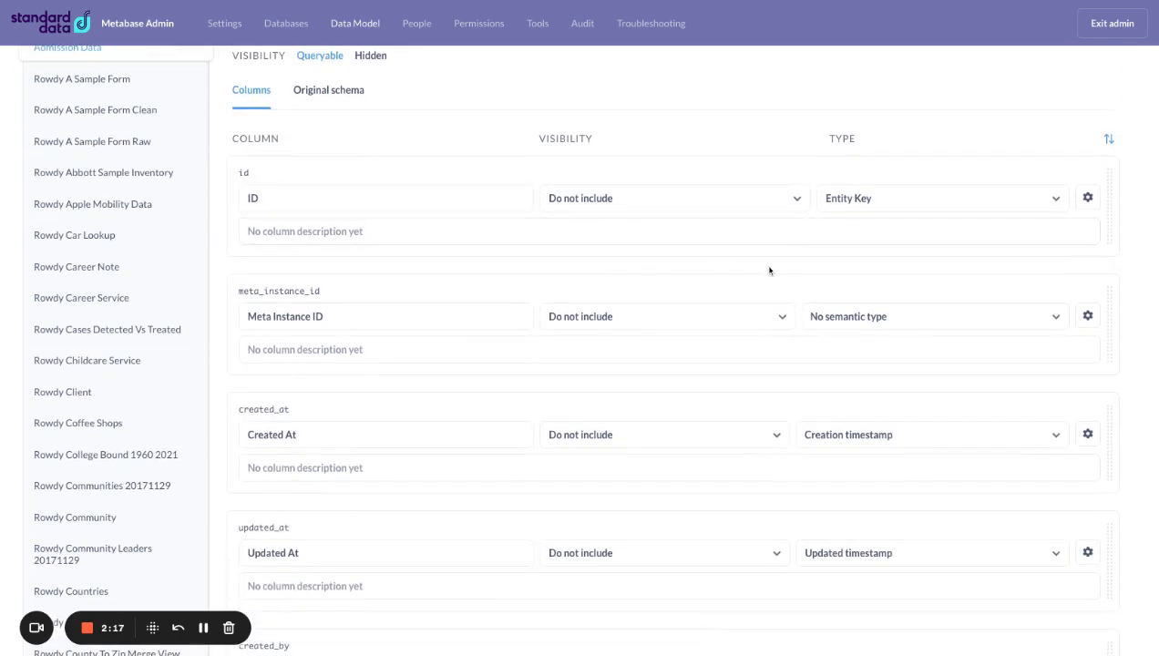
left_click(384, 196)
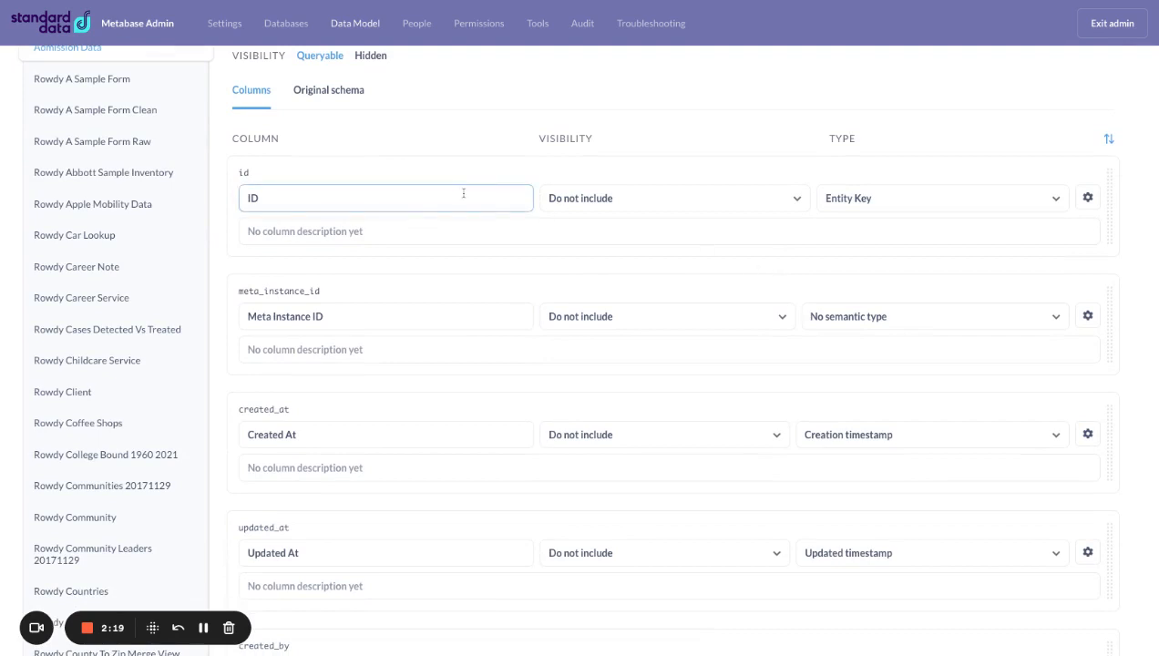
left_click(386, 197)
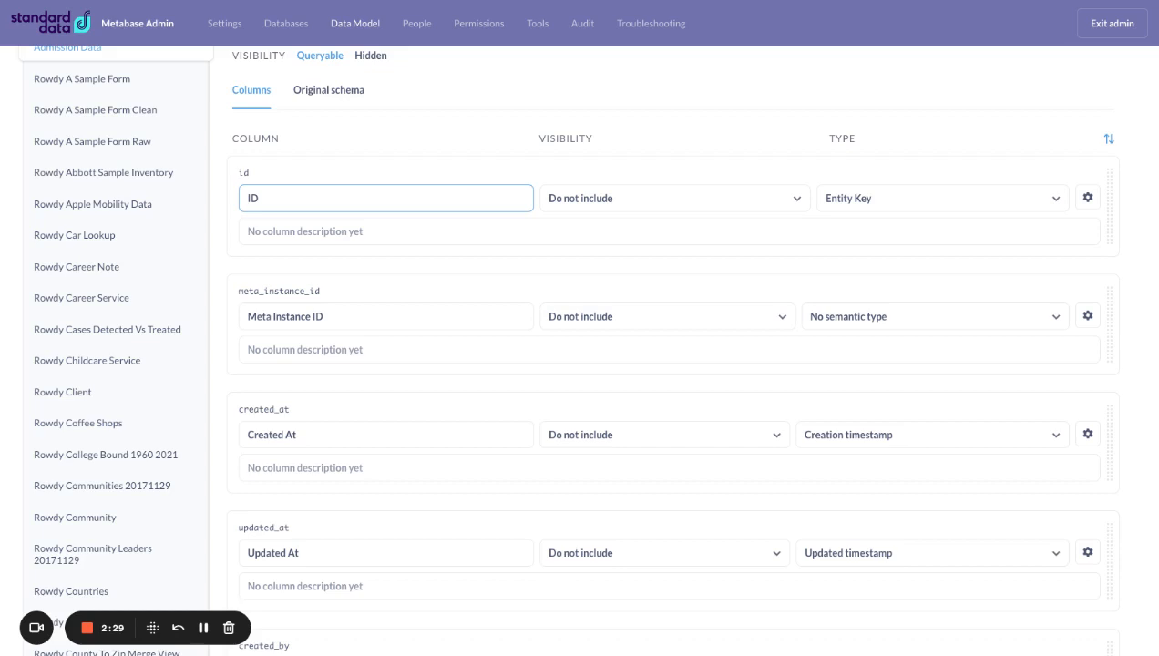
left_click(441, 277)
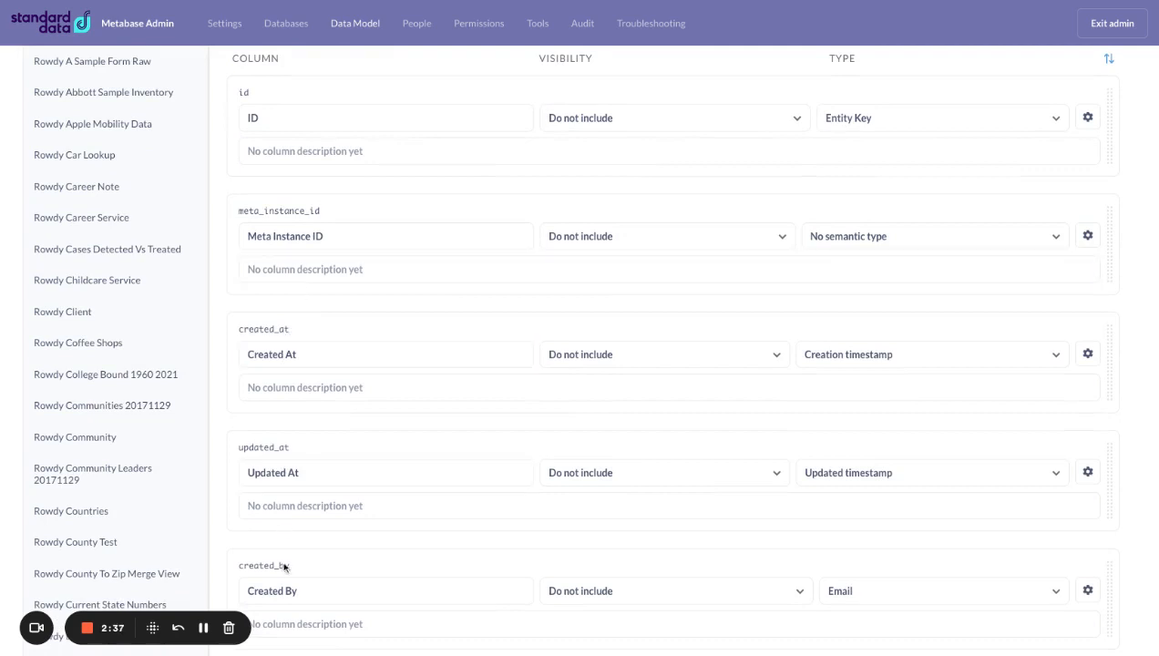
left_click(386, 590)
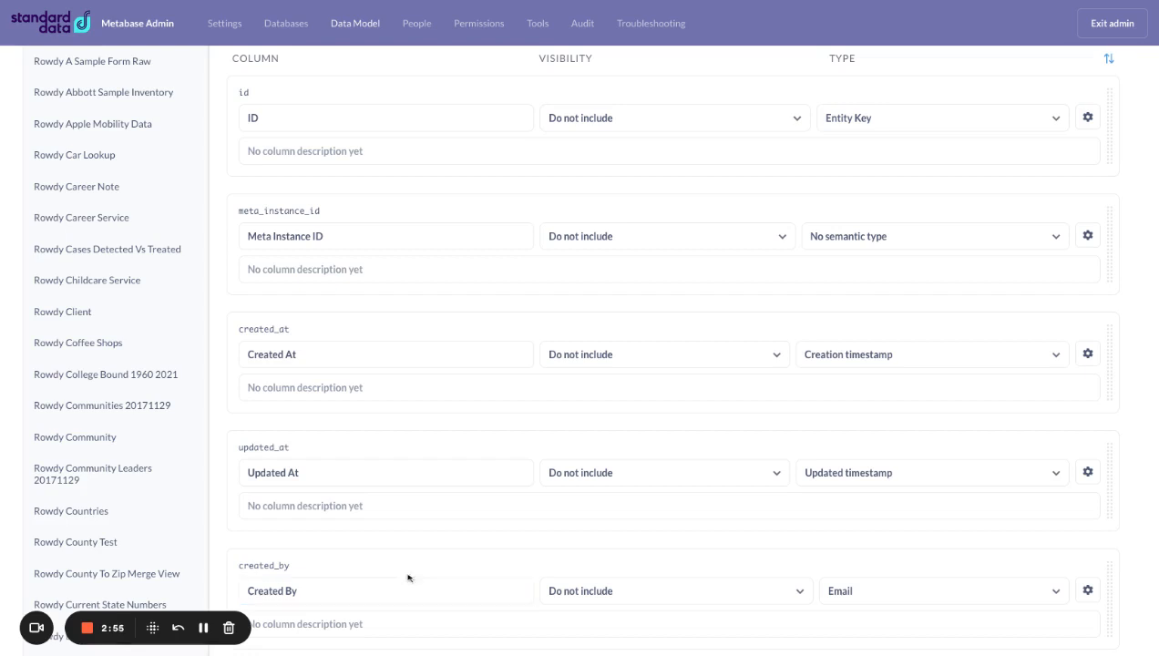
left_click(586, 270)
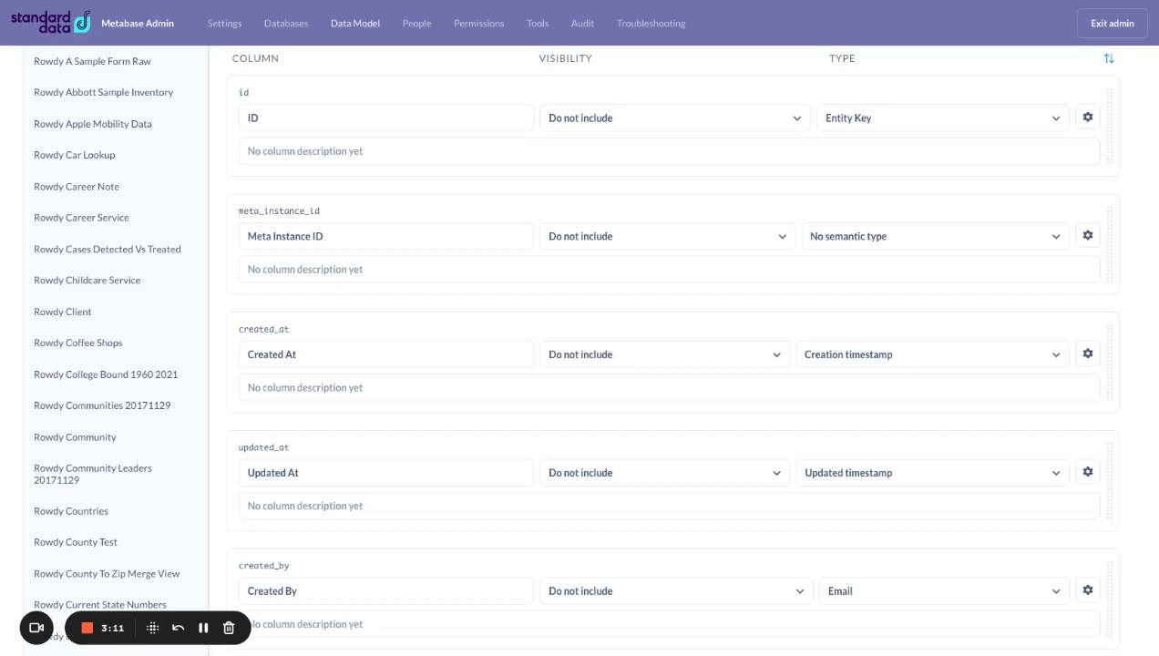
left_click(663, 354)
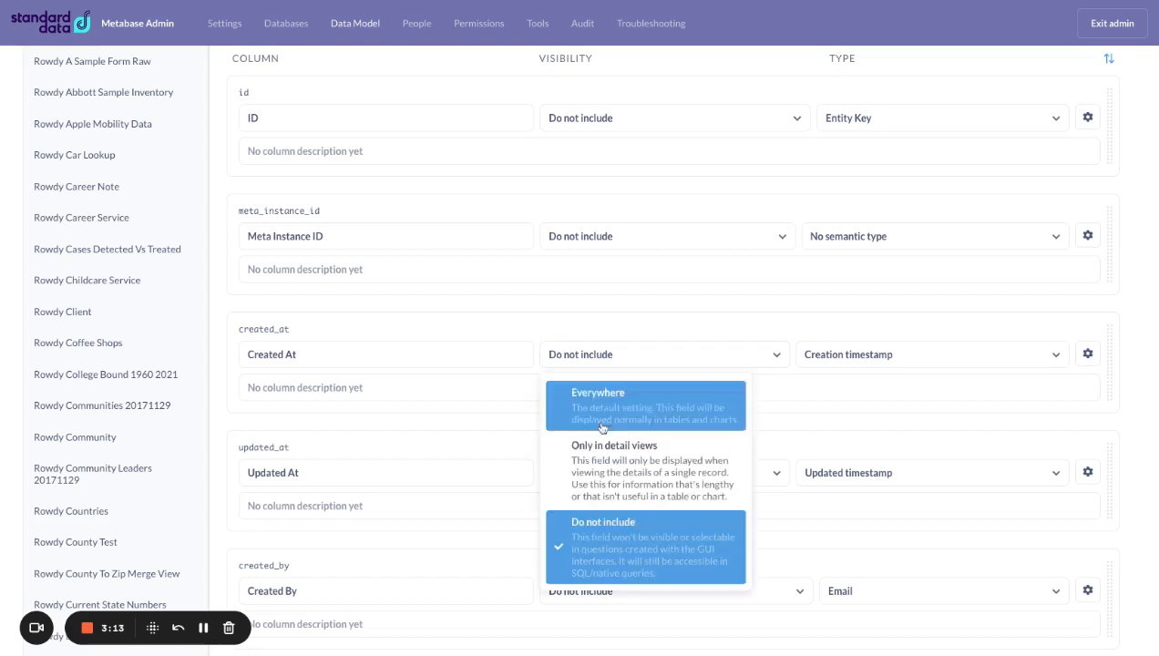
mouse_move(623, 456)
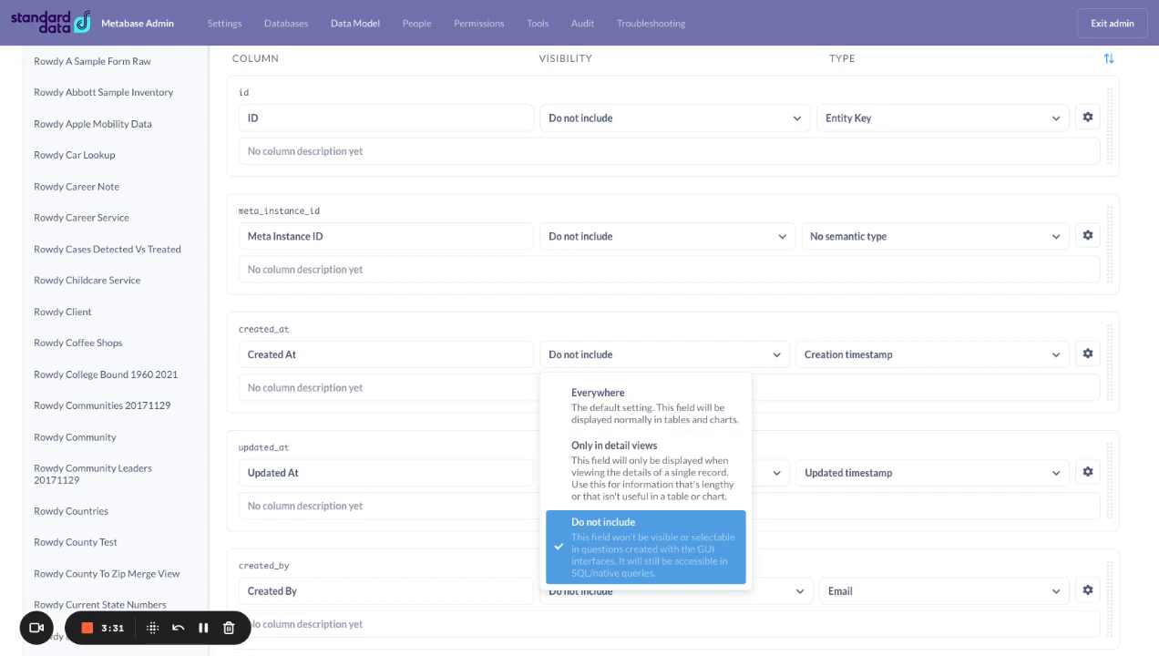
left_click(601, 521)
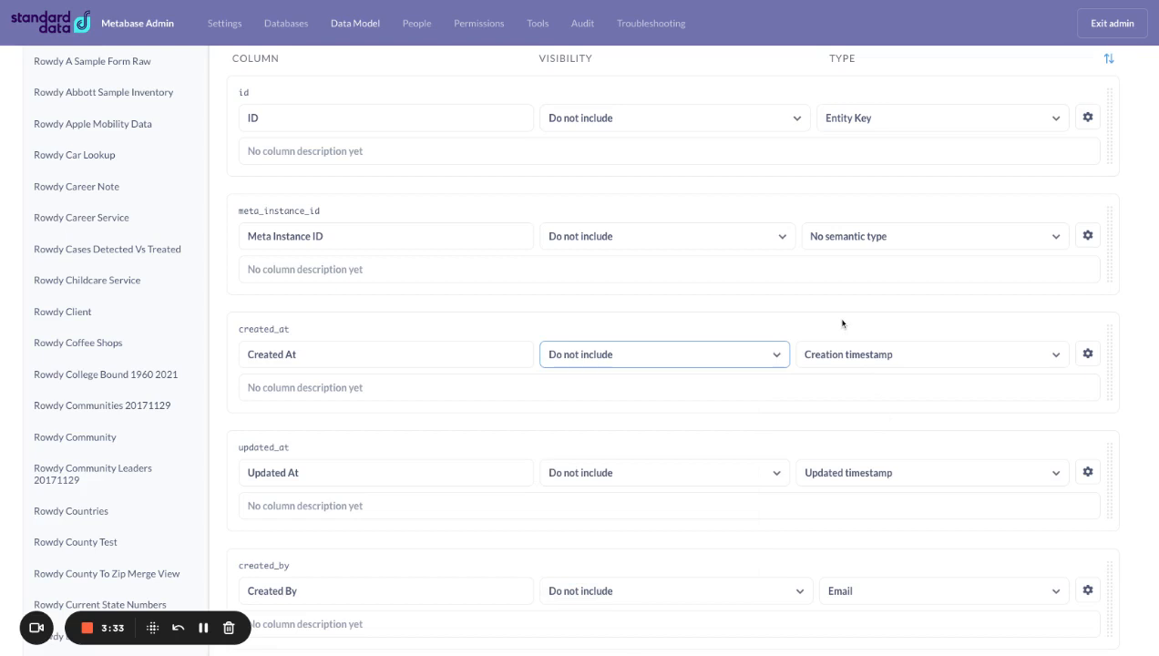
scroll("down", 3)
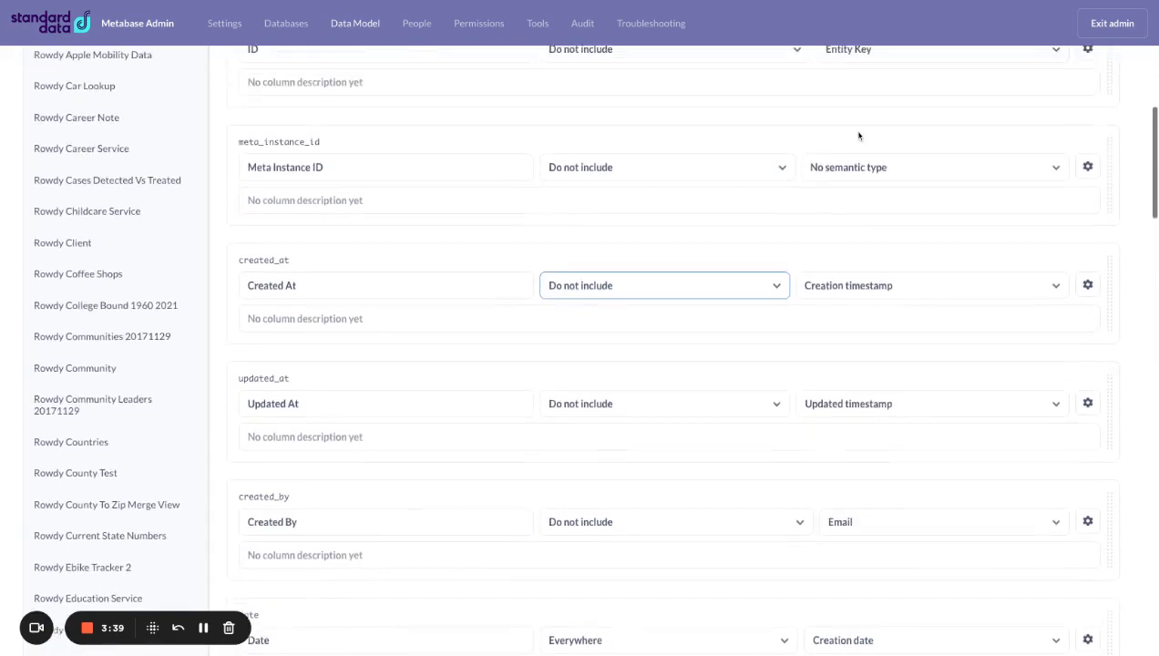
scroll("down", 3)
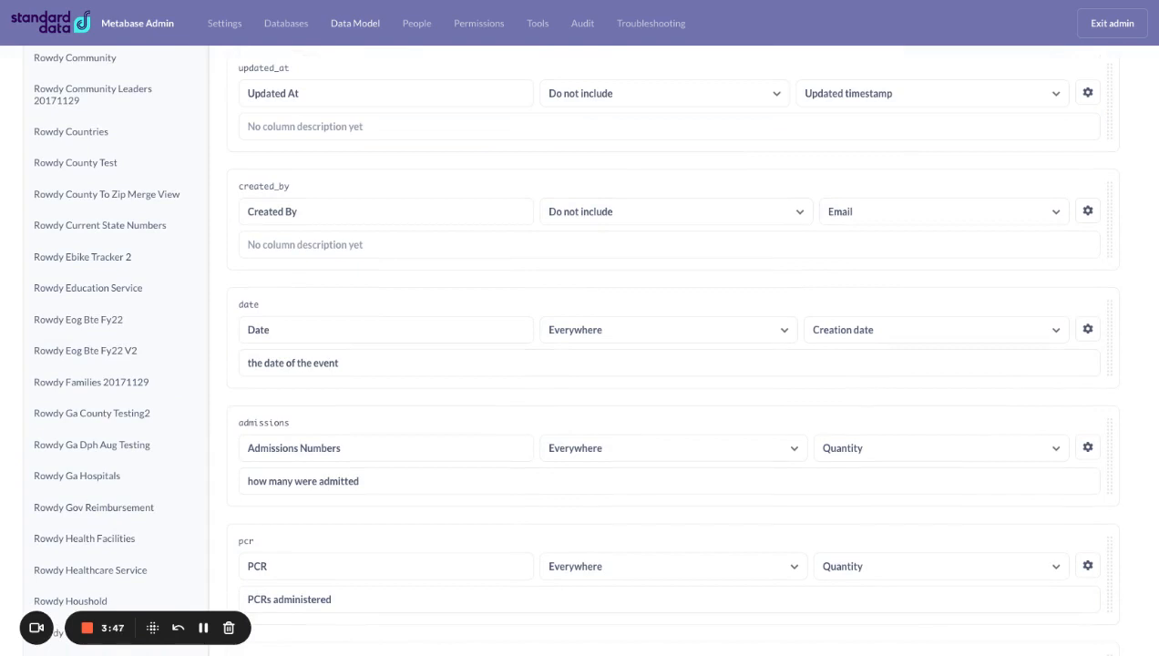
scroll("down", 3)
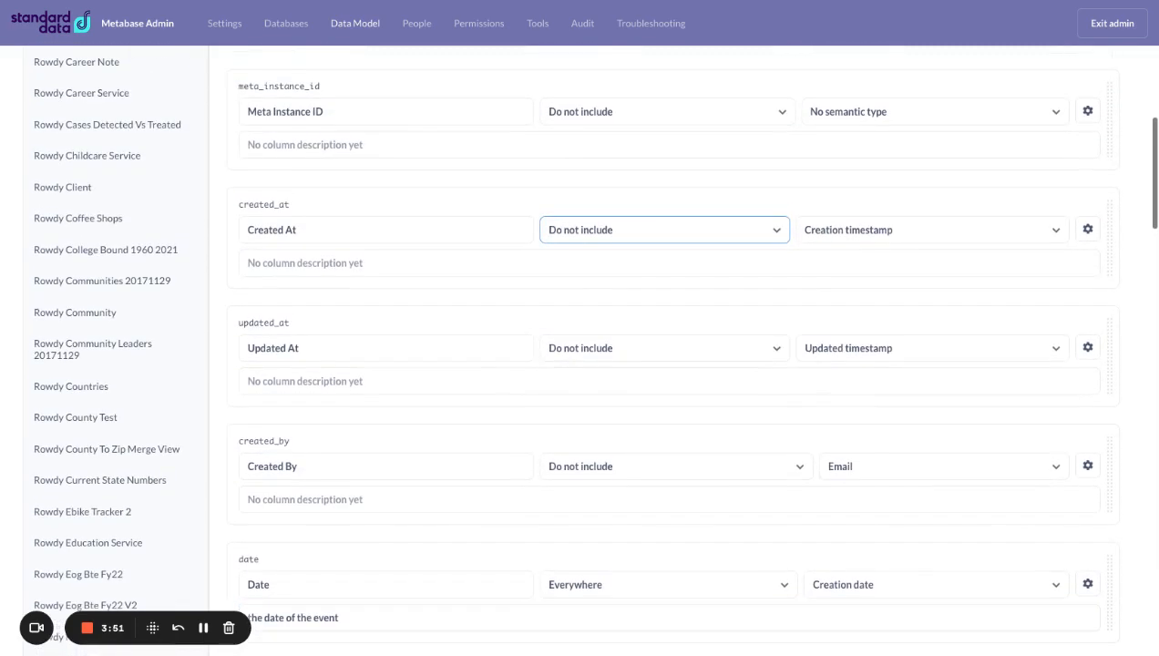
left_click(668, 381)
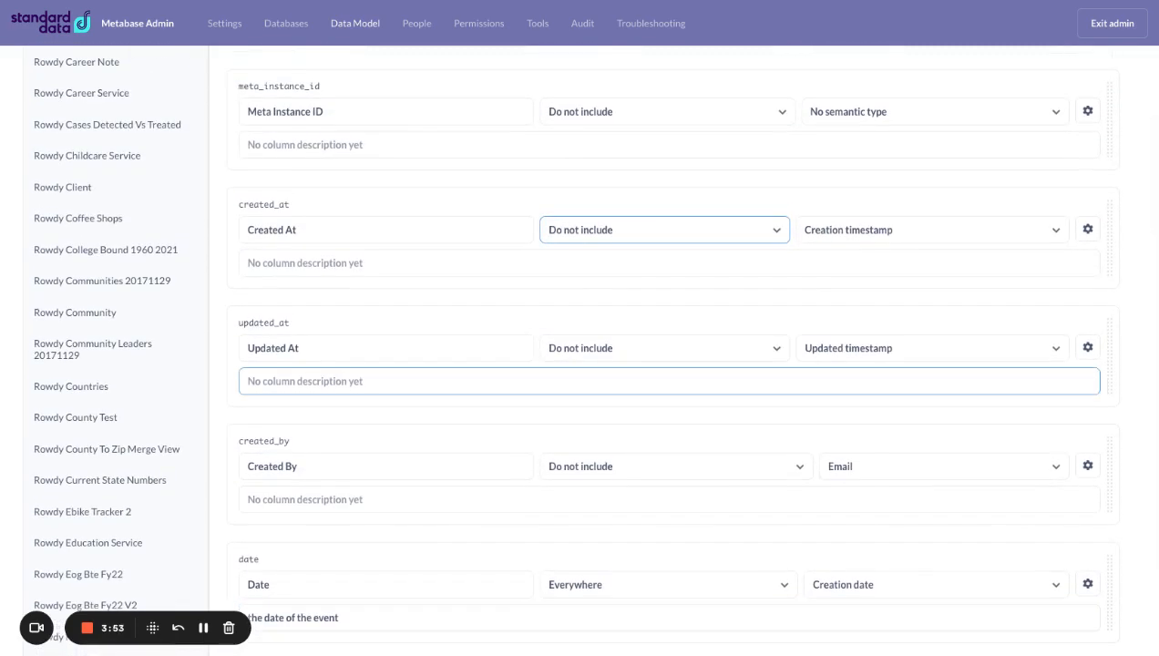